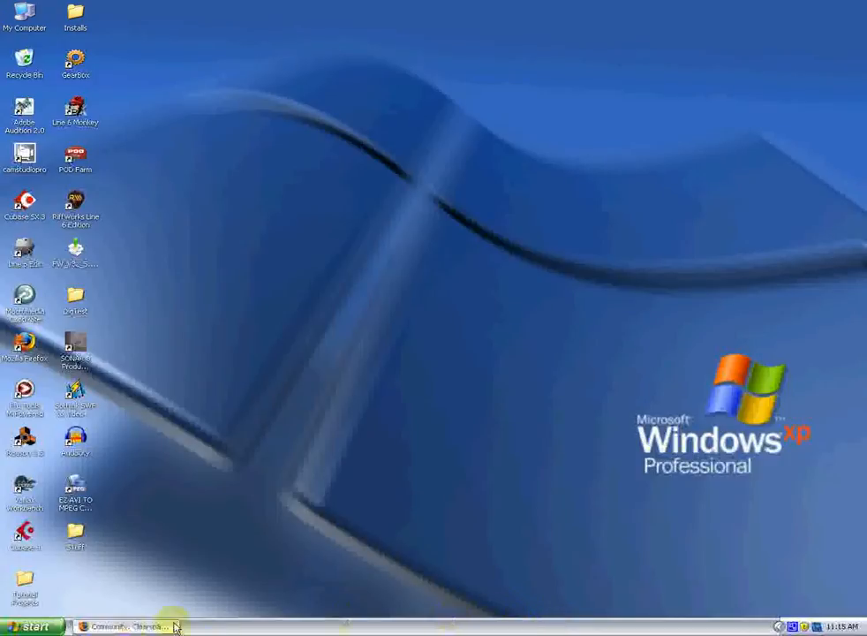
Step: Restore the Firefox window showing the Line 6 Community home page while logged in
click(124, 625)
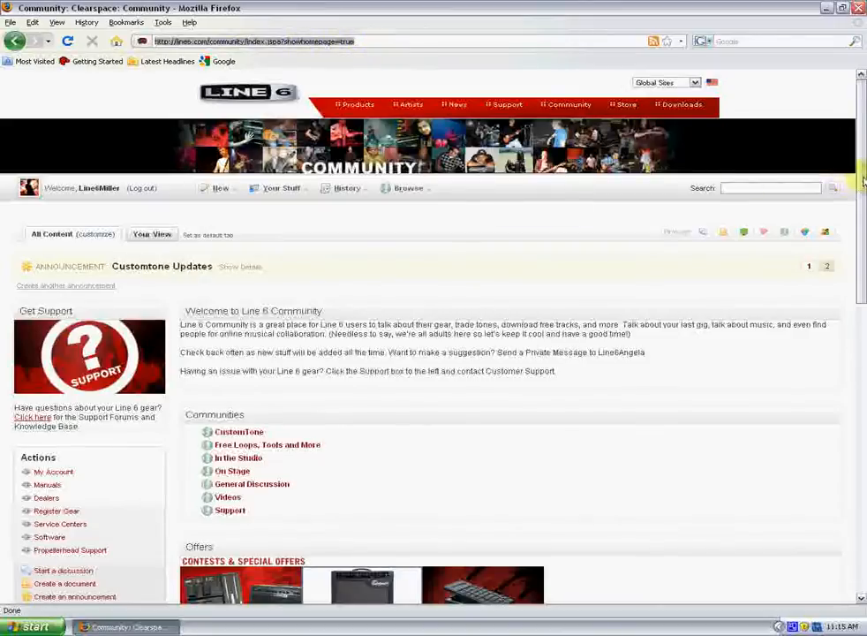
scroll(down, 3)
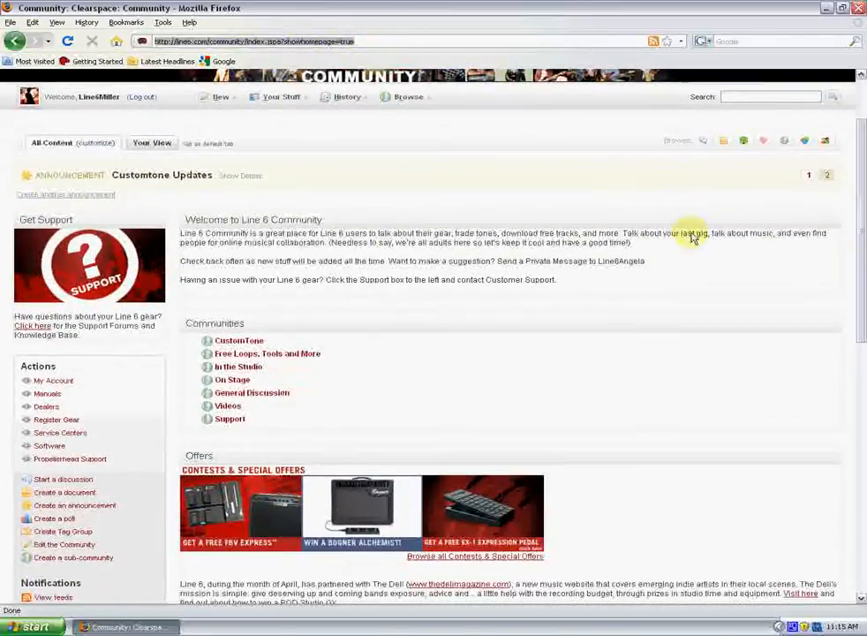
mouse_move(239, 341)
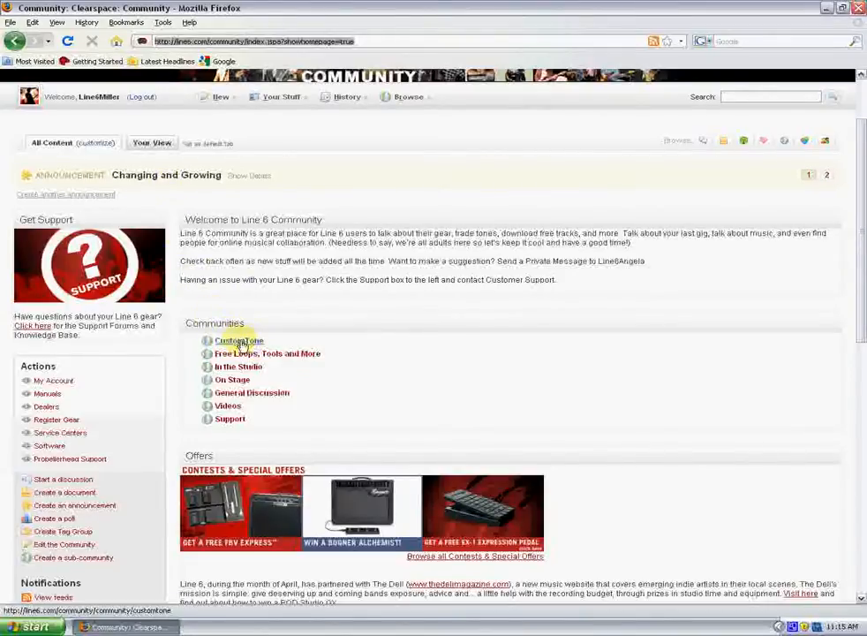
Step: Navigate through the CustomTone community link and 'Click Here' banner to the online tone library
click(239, 341)
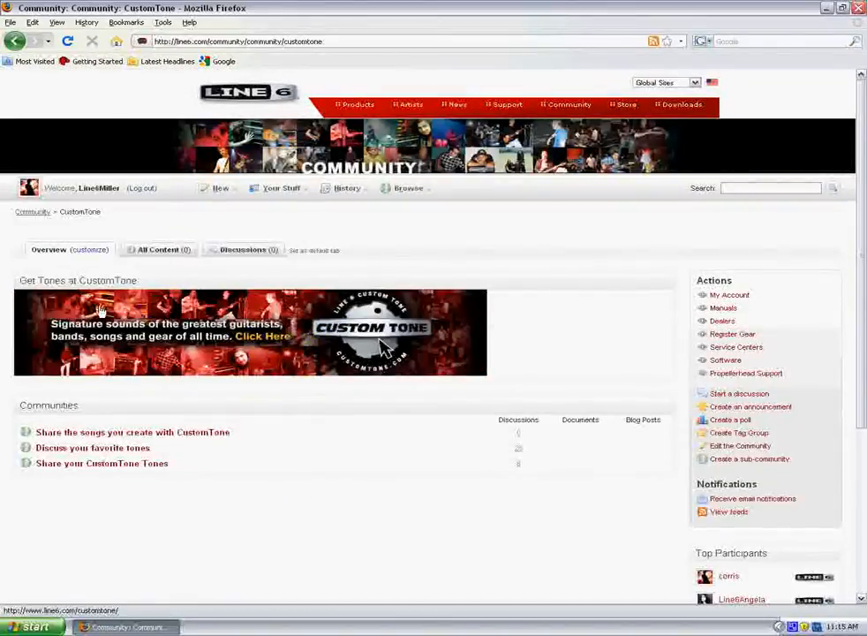
mouse_move(314, 339)
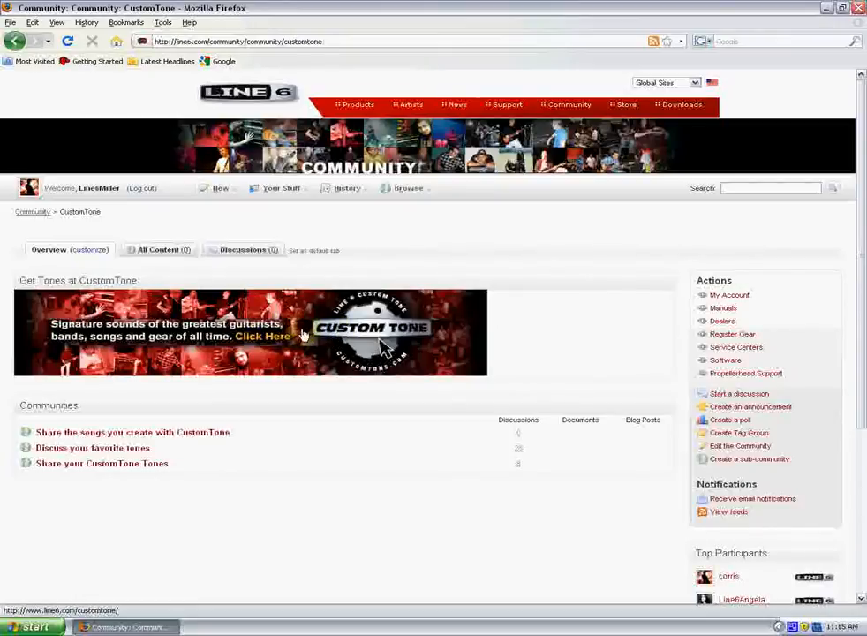
click(261, 335)
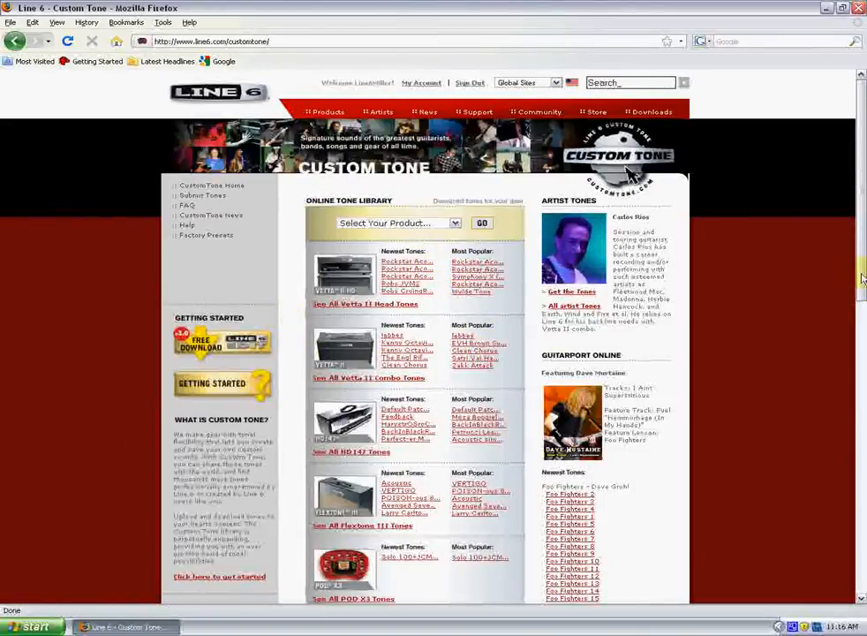
scroll(down, 3)
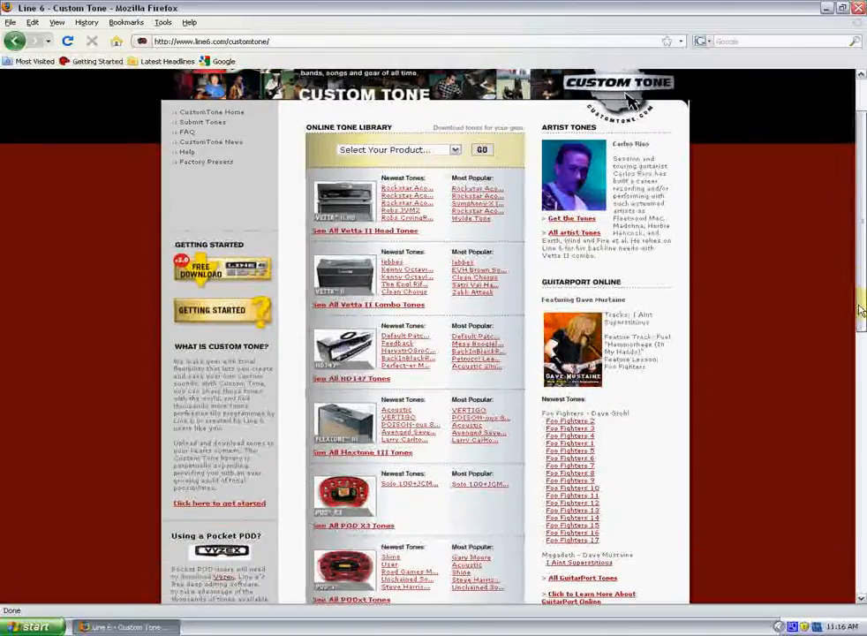
scroll(down, 3)
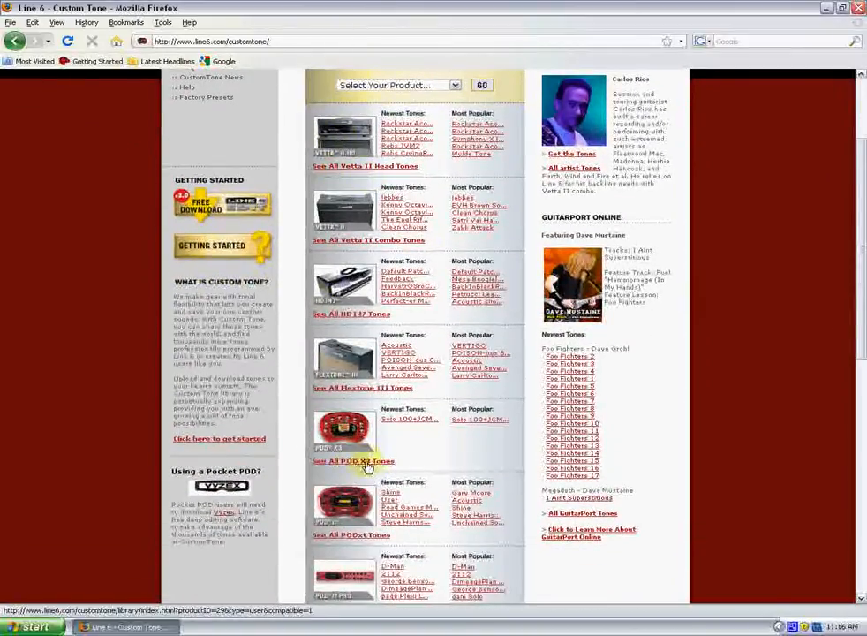
Step: Show all POD X3 compatible tones from the Public Tone Exchange with authors and downloads
click(353, 459)
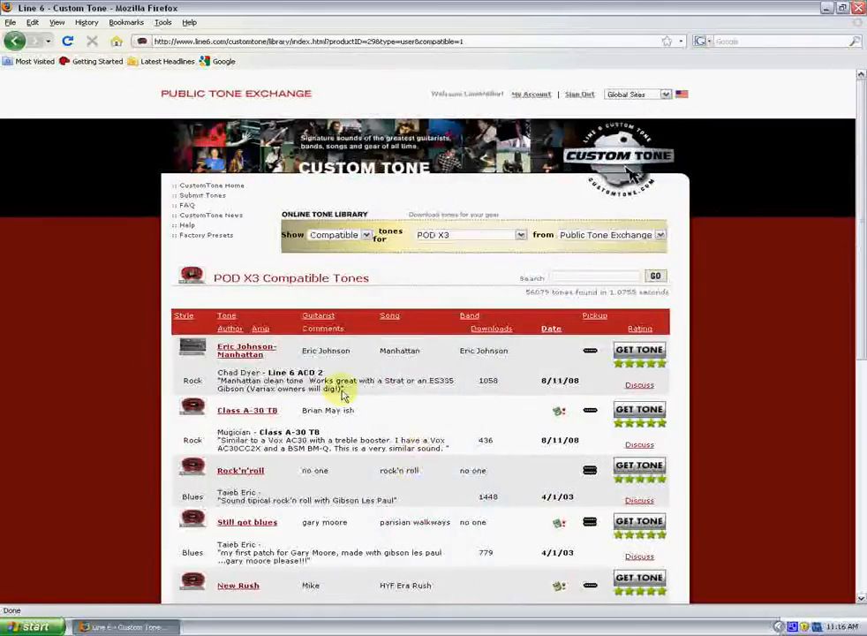
scroll(down, 3)
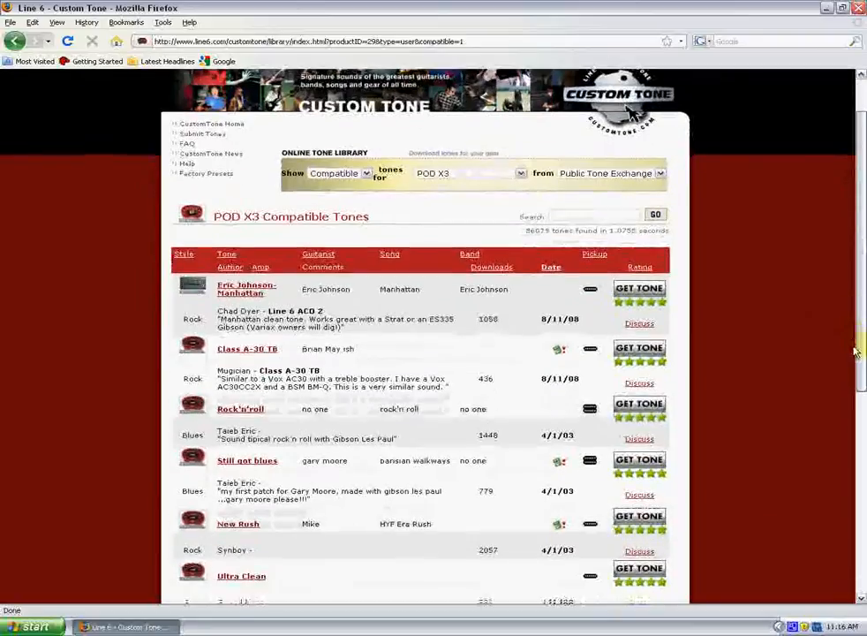
scroll(down, 3)
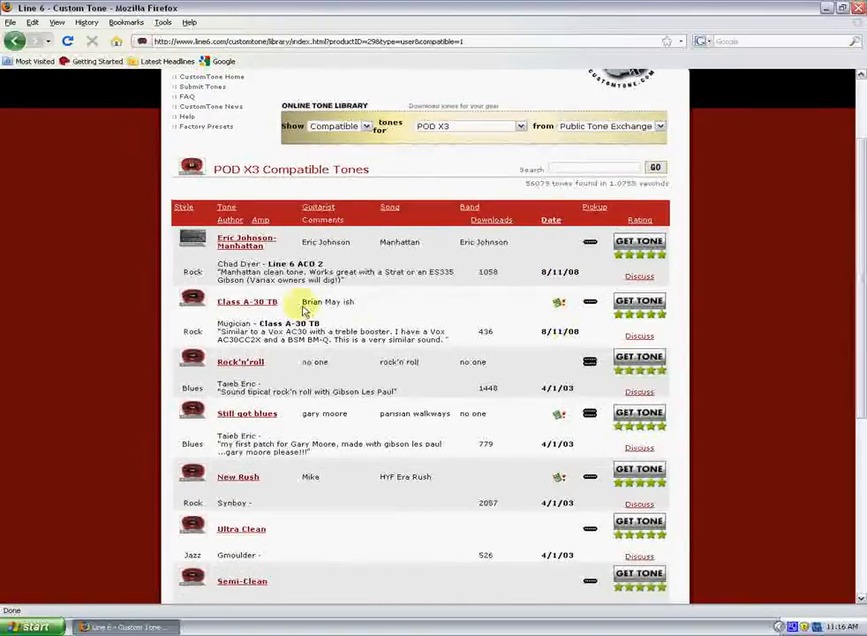
mouse_move(415, 261)
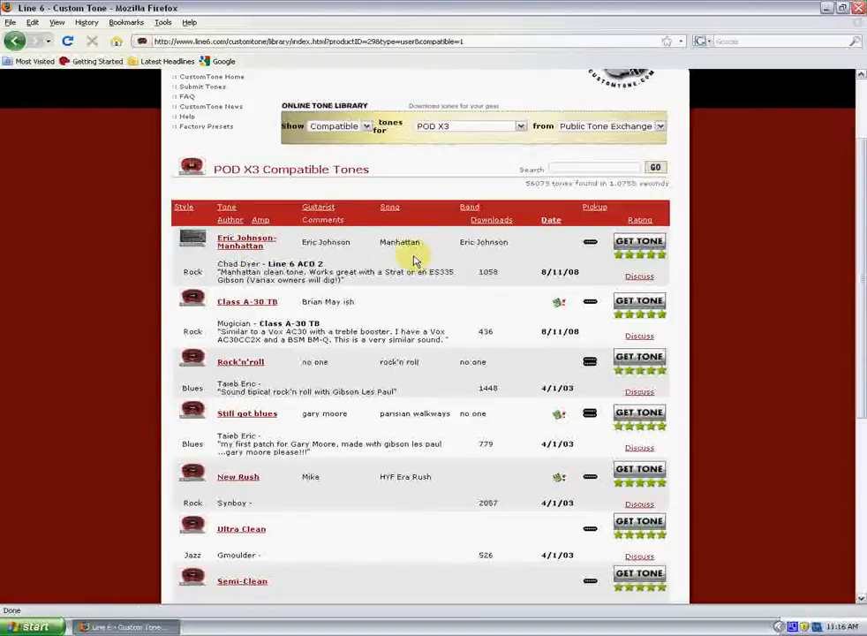
mouse_move(233, 240)
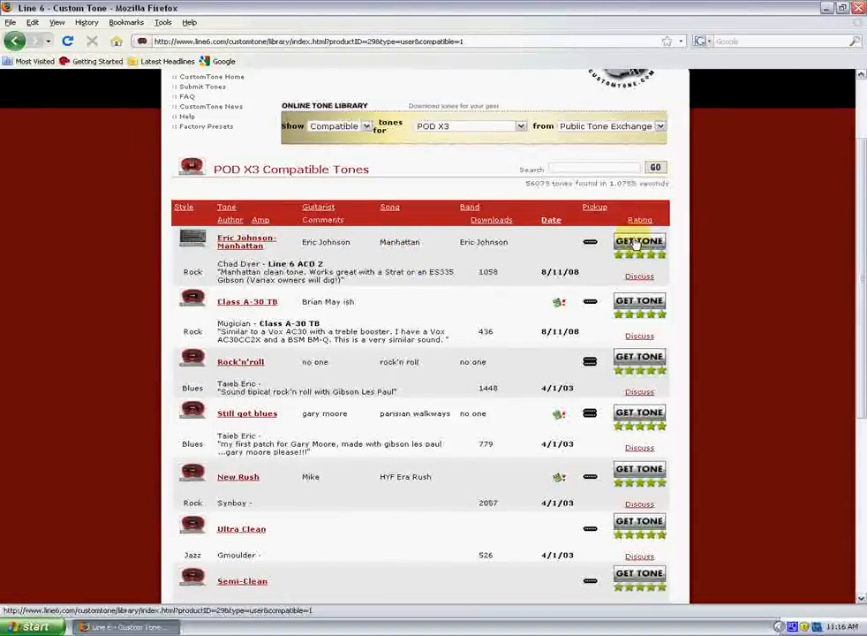
Step: Get the Eric Johnson - Manhattan tone and save the file to the Desktop
click(639, 240)
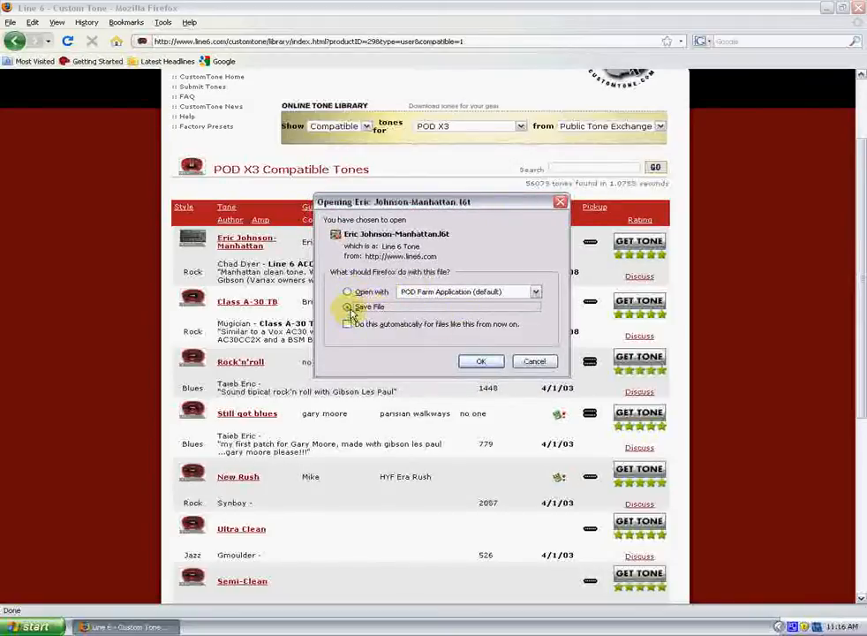
click(348, 307)
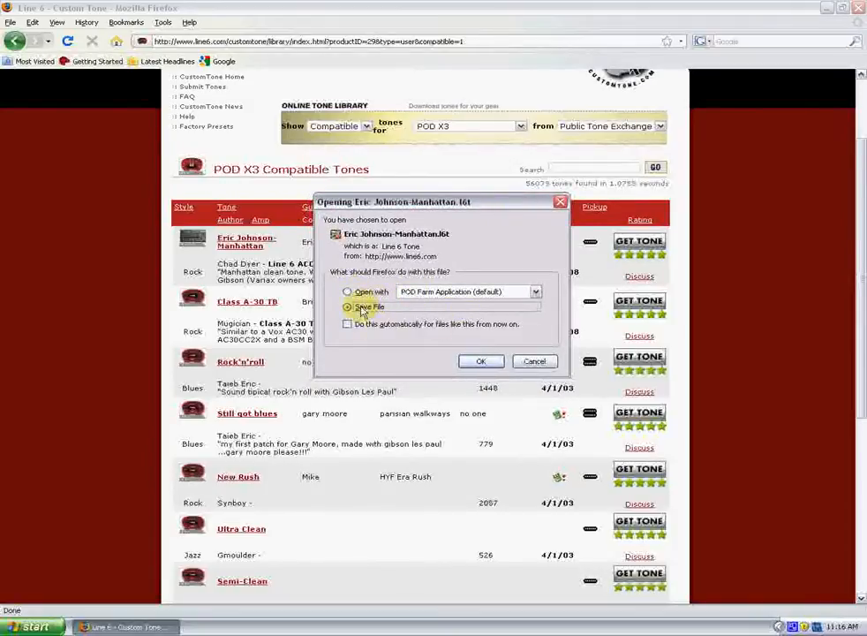
click(480, 360)
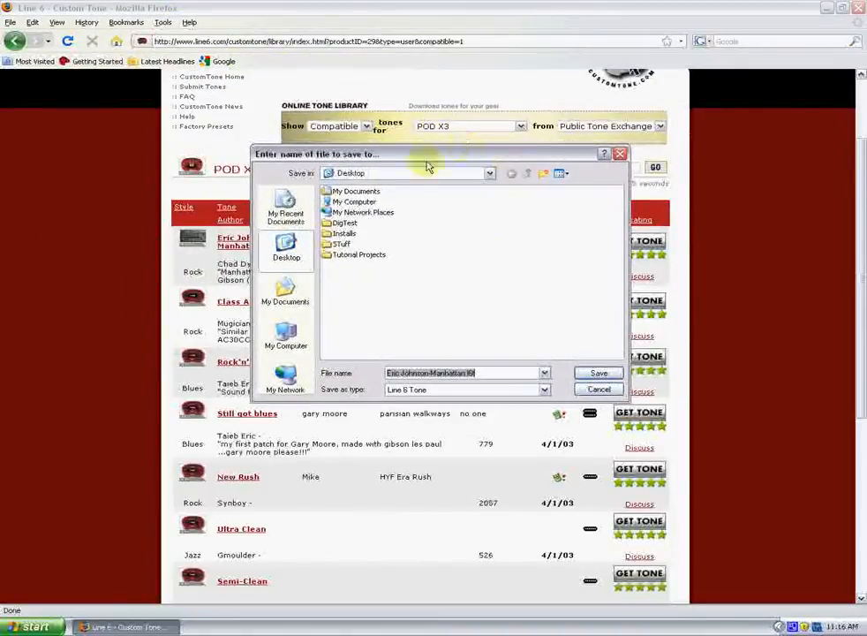
mouse_move(329, 304)
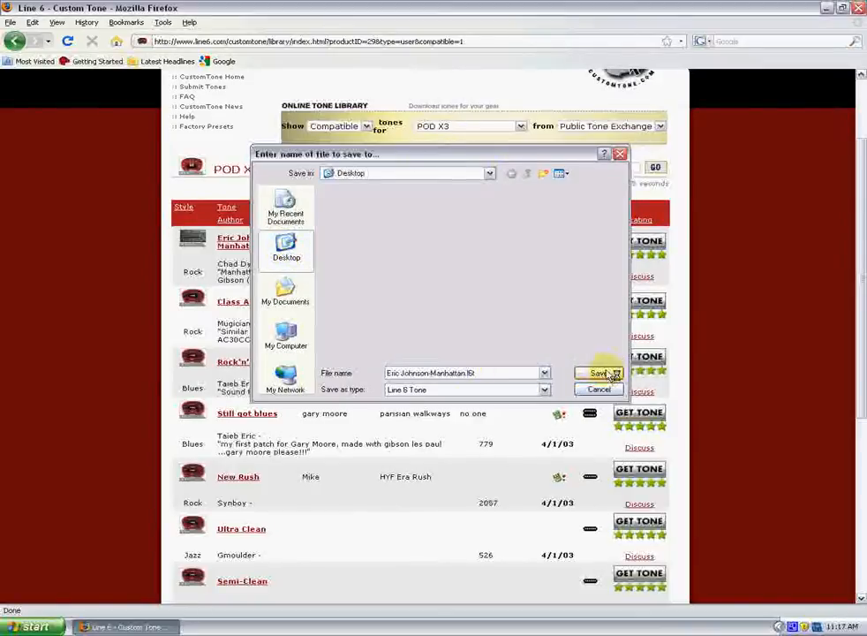
click(600, 373)
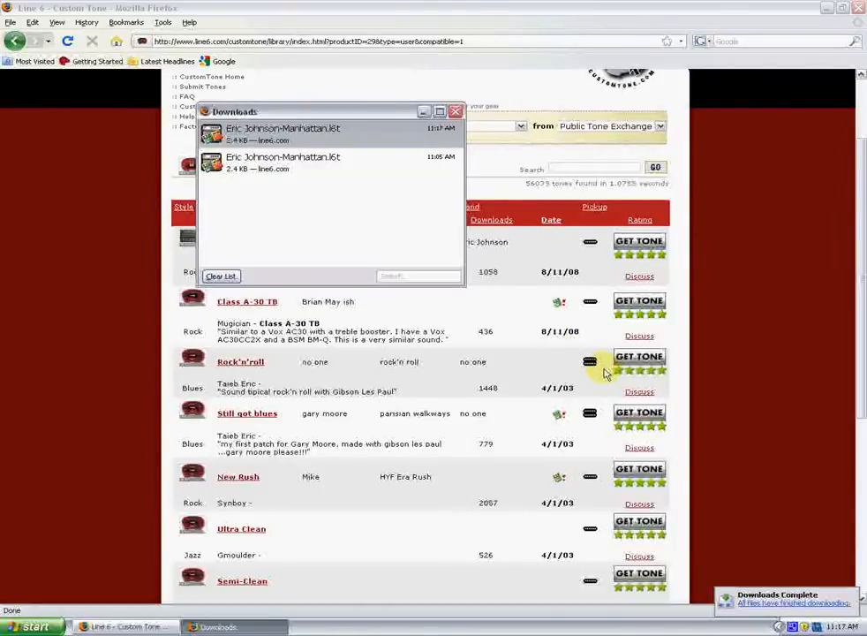
mouse_move(420, 238)
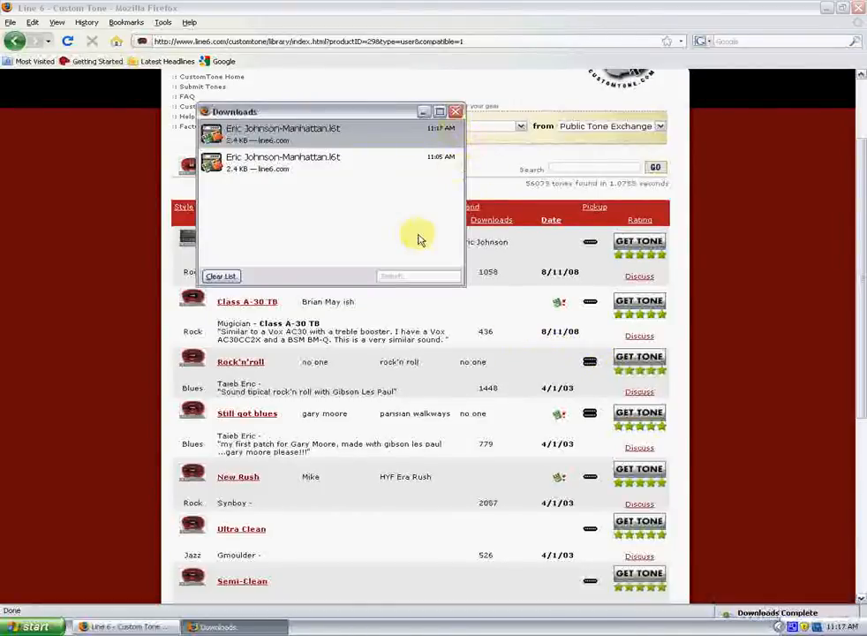
click(456, 109)
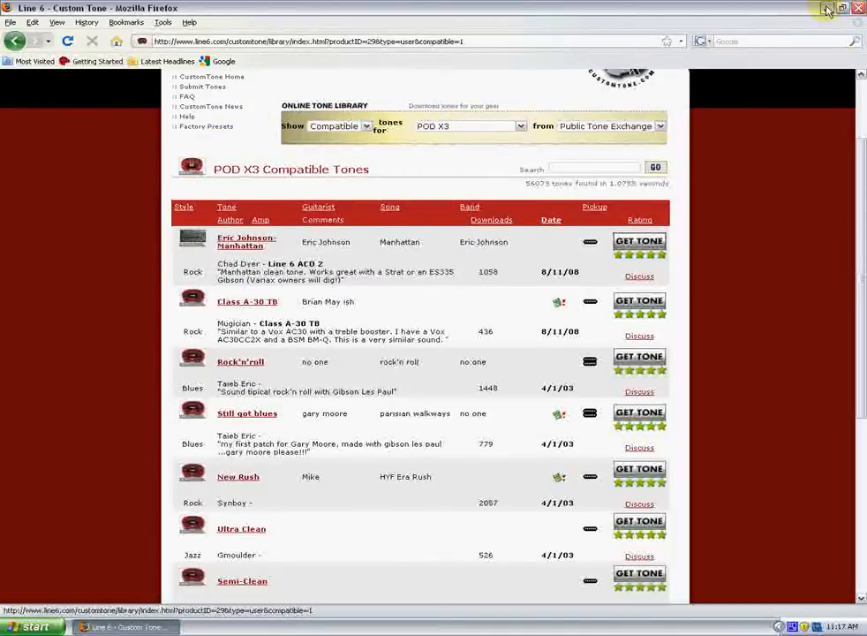
click(826, 7)
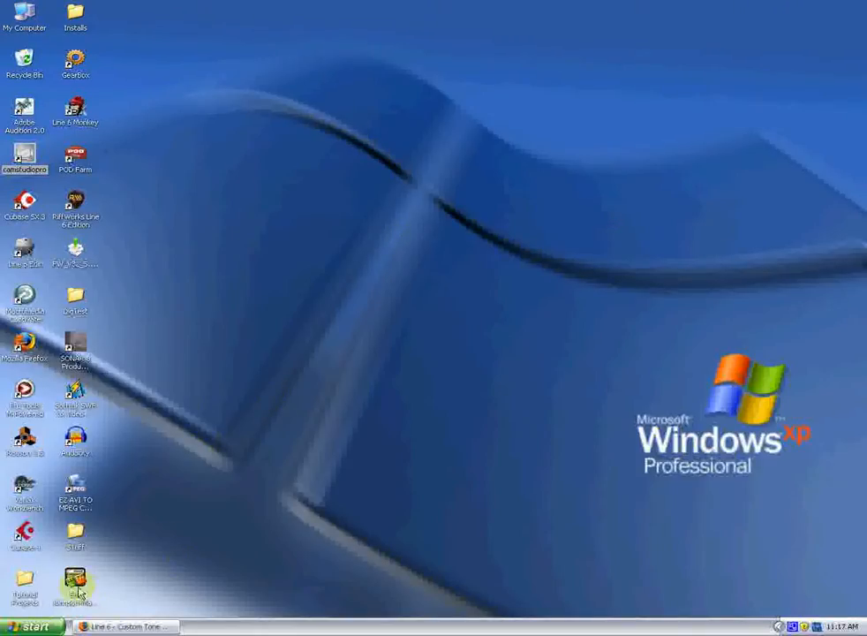
mouse_move(75, 583)
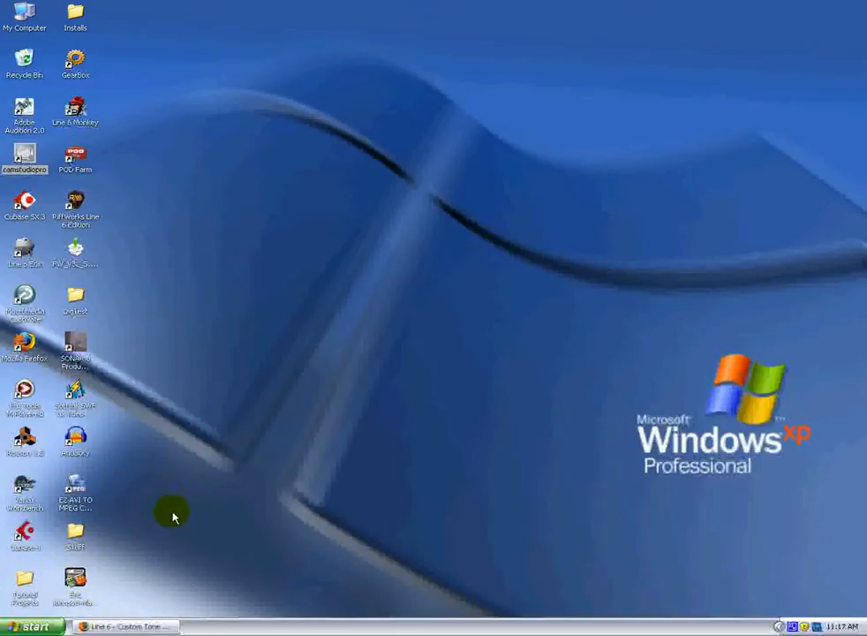
mouse_move(170, 526)
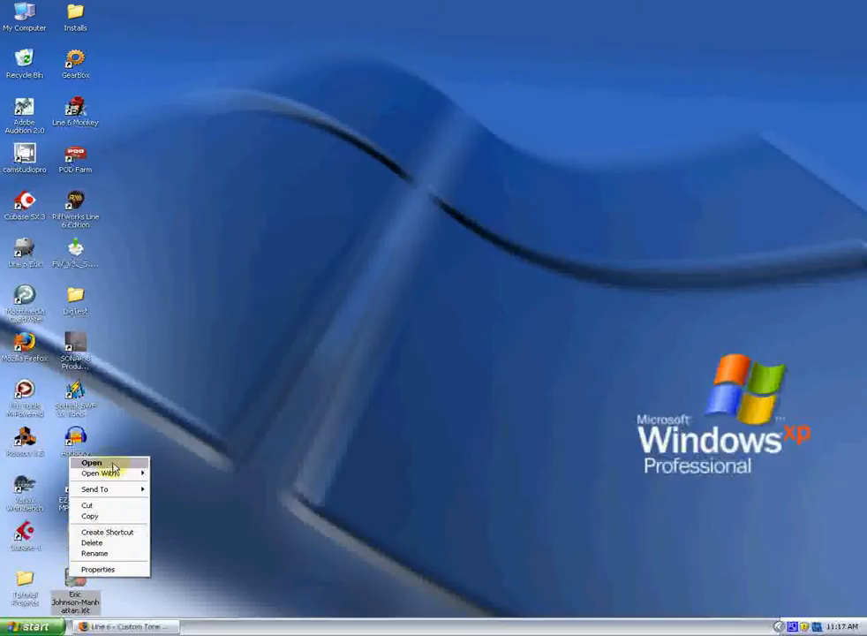
click(99, 473)
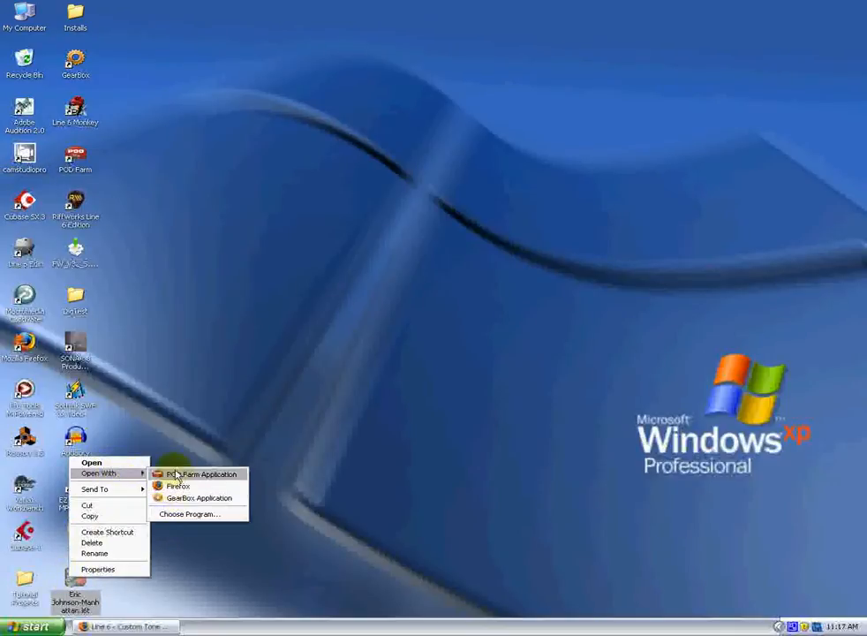
mouse_move(198, 498)
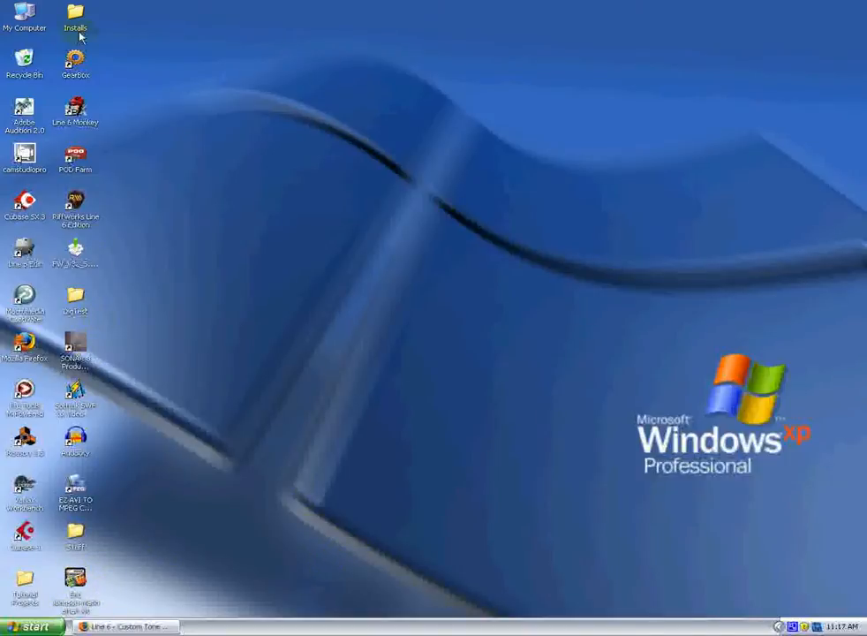
mouse_move(74, 62)
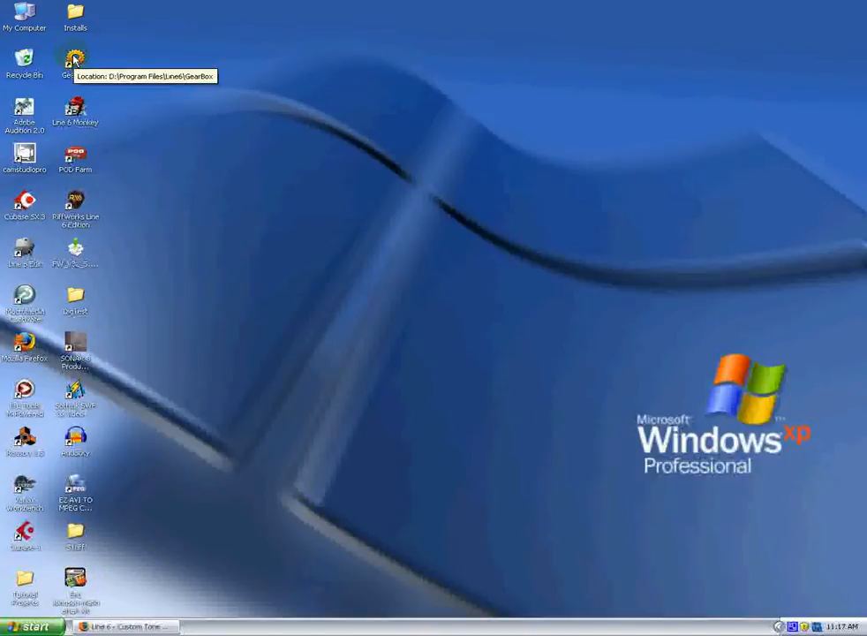
Step: Launch GearBox and choose POD X3 as the connected device to view its hardware memory
double_click(74, 62)
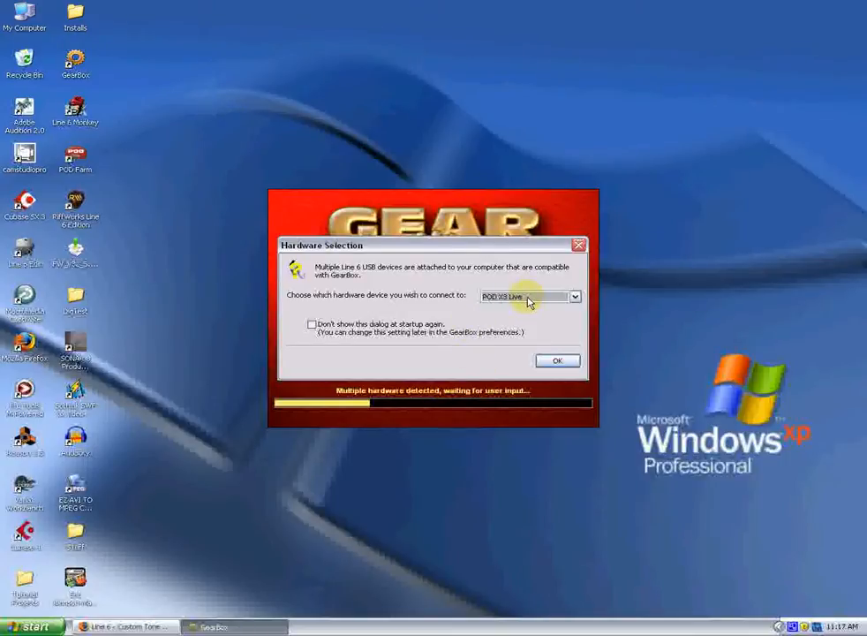
click(575, 296)
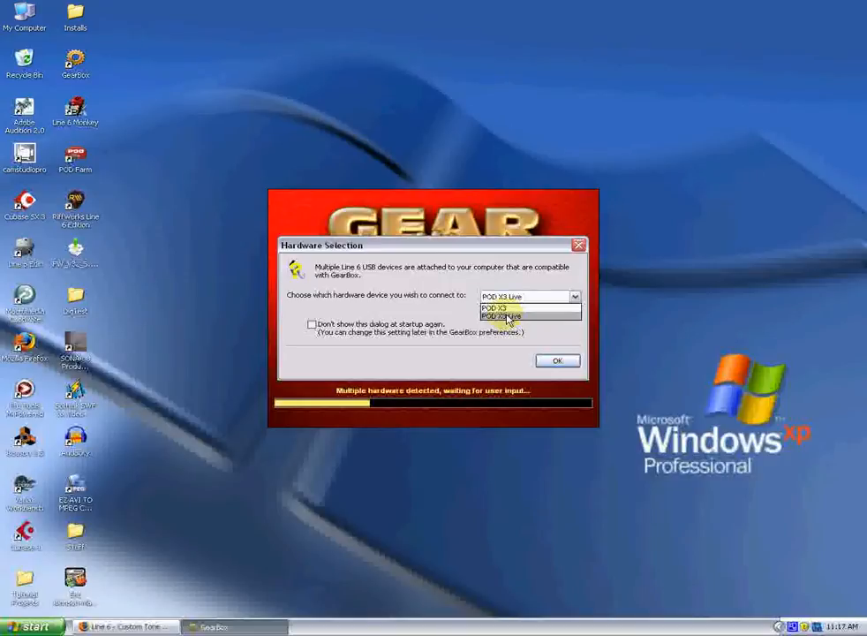
click(556, 360)
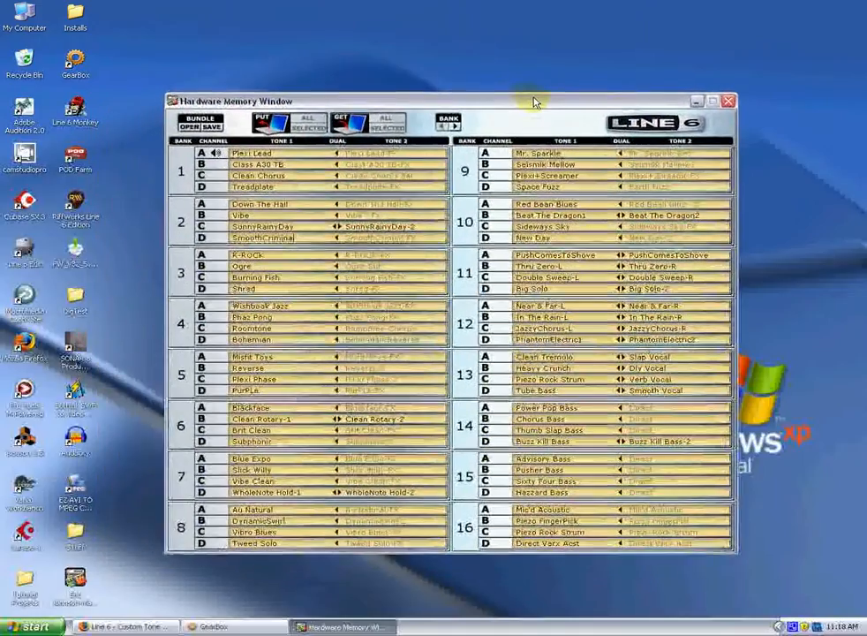
Step: Browse banks 17–32, then bring up the editor with the Eric Johnson-Man tone from bank 1A
click(256, 203)
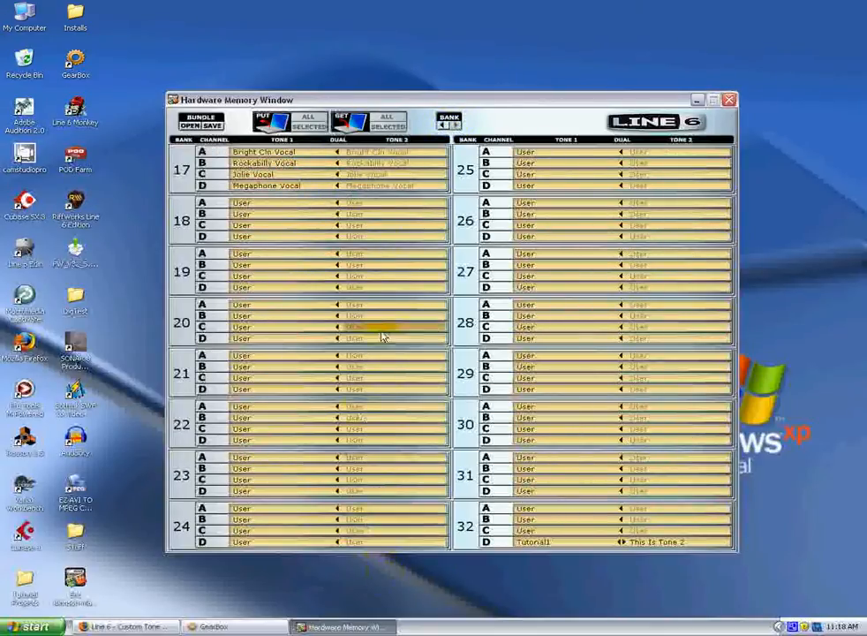
click(526, 255)
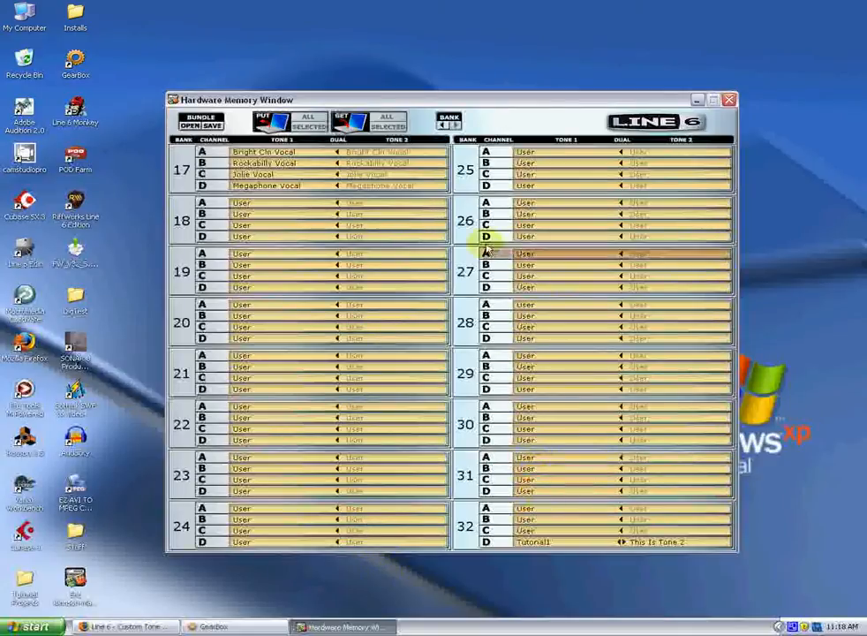
click(449, 121)
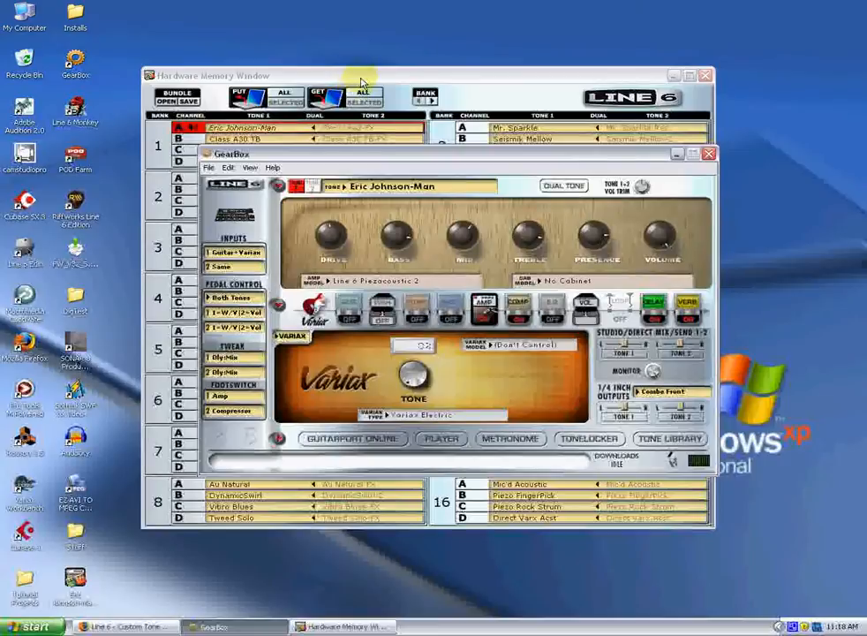
Step: Reposition the GearBox editor and Hardware Memory windows toward the top of the screen
click(710, 152)
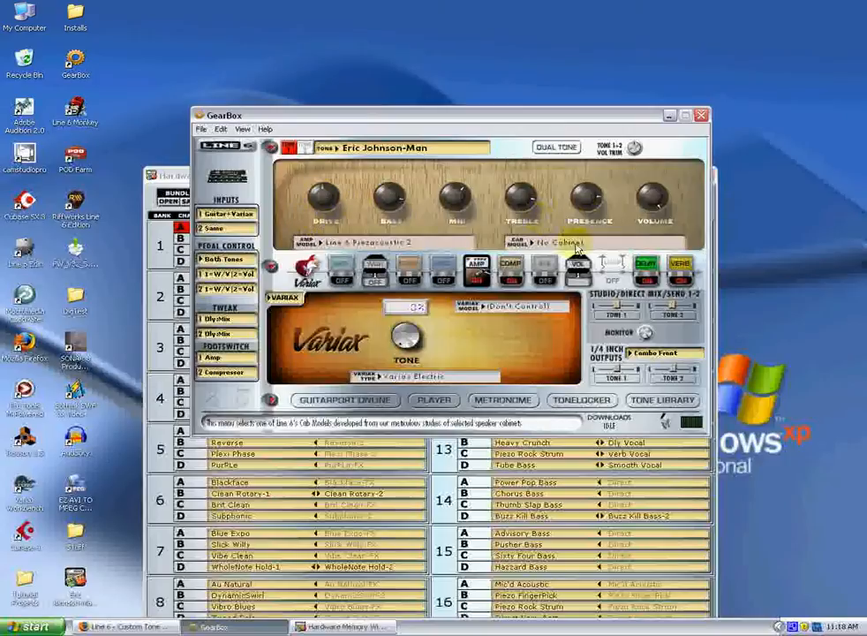
mouse_move(667, 117)
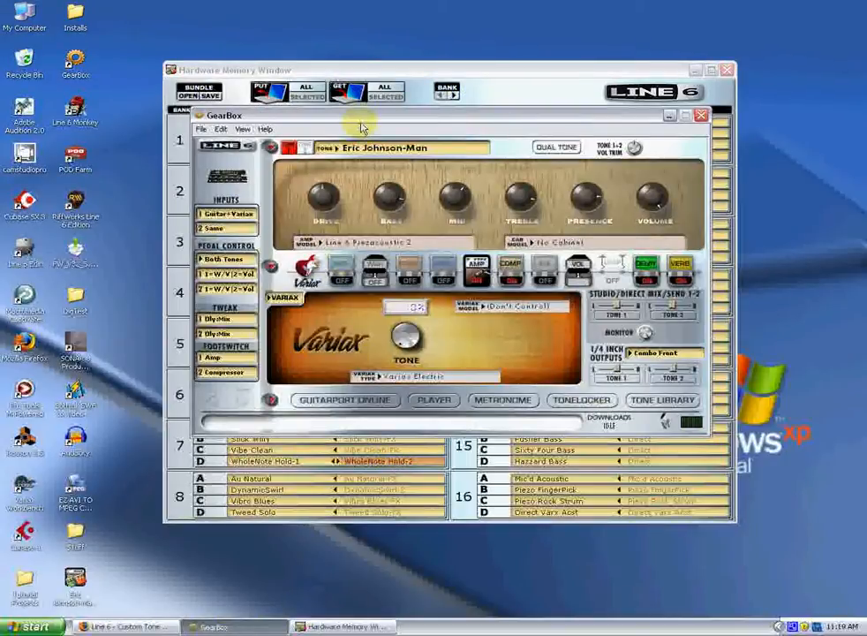
Step: Load Eric Johnson-Manhattan.l6t from the Desktop into the GearBox editor
click(201, 129)
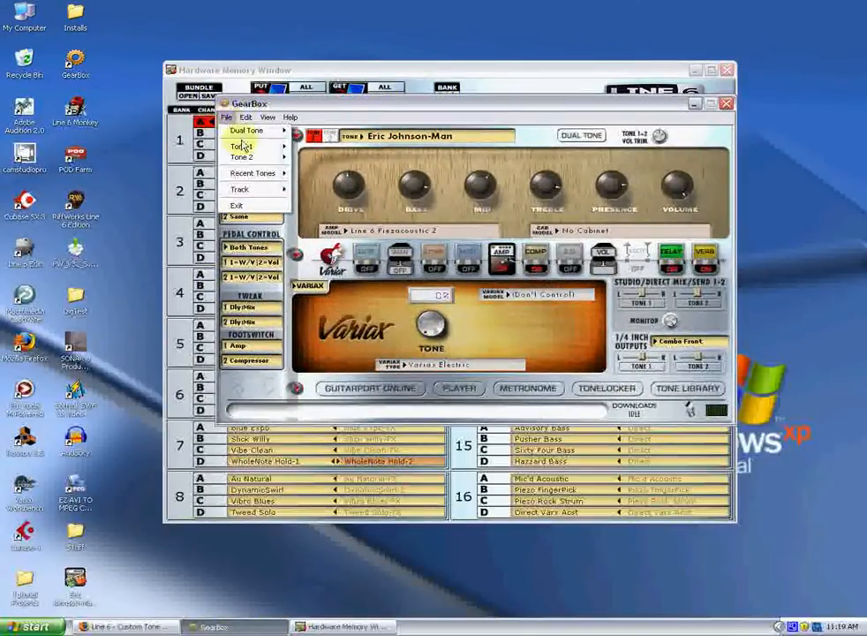
click(244, 145)
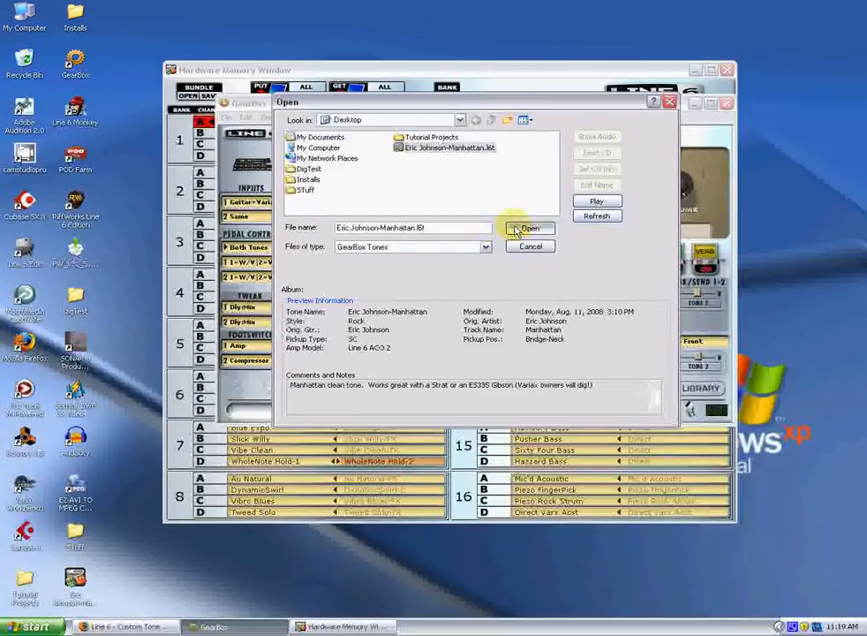
click(528, 228)
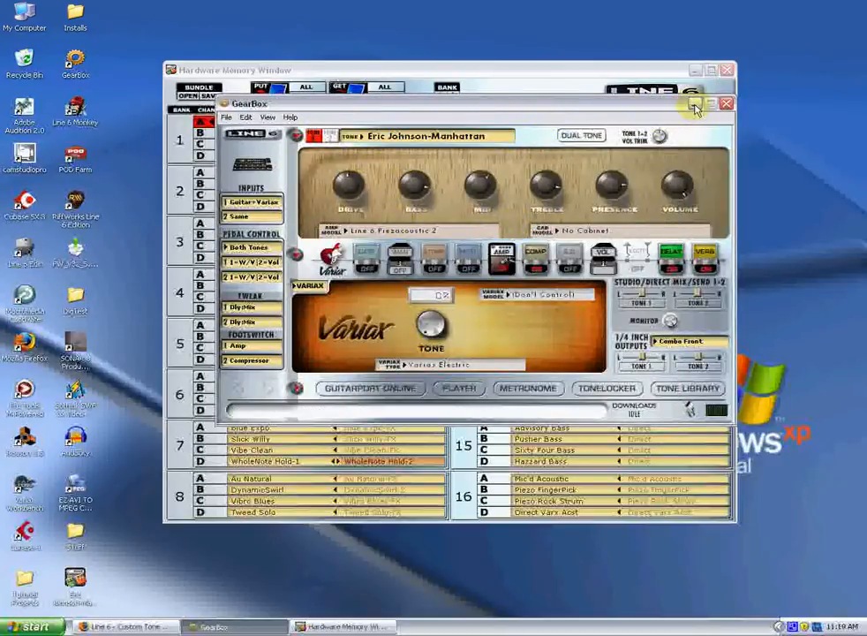
mouse_move(692, 103)
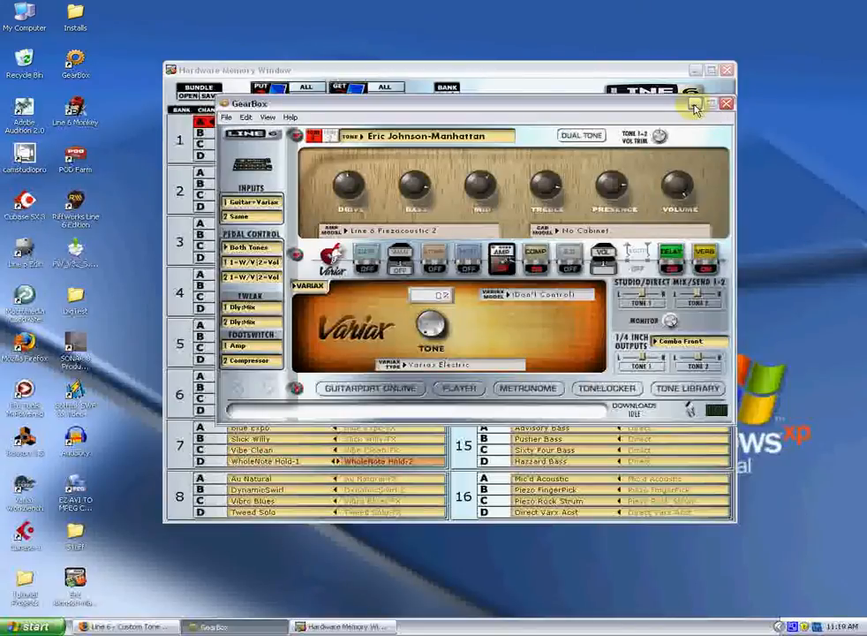
Step: PUT ALL tones to the POD X3, confirming the overwrite so bank 1A holds Eric Johnson-Man
click(726, 102)
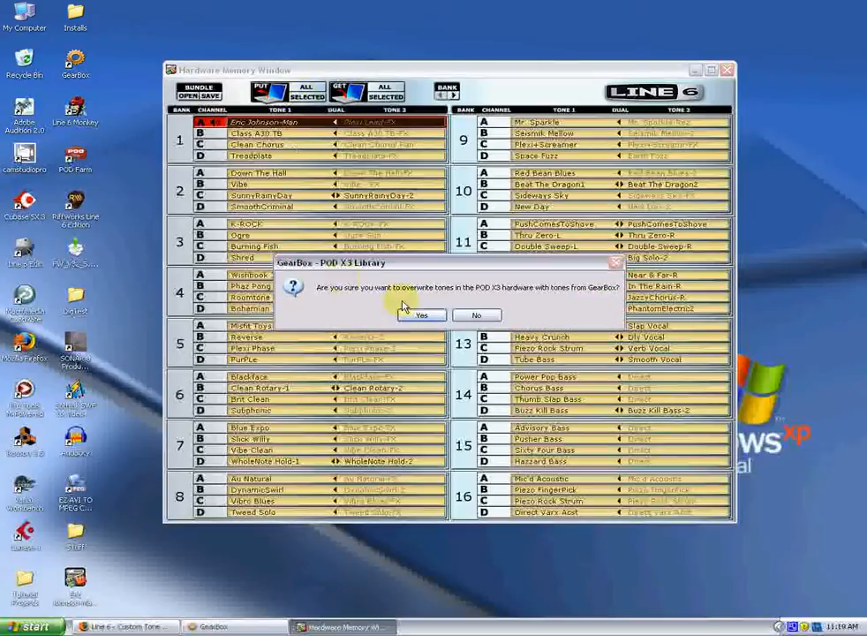
mouse_move(334, 298)
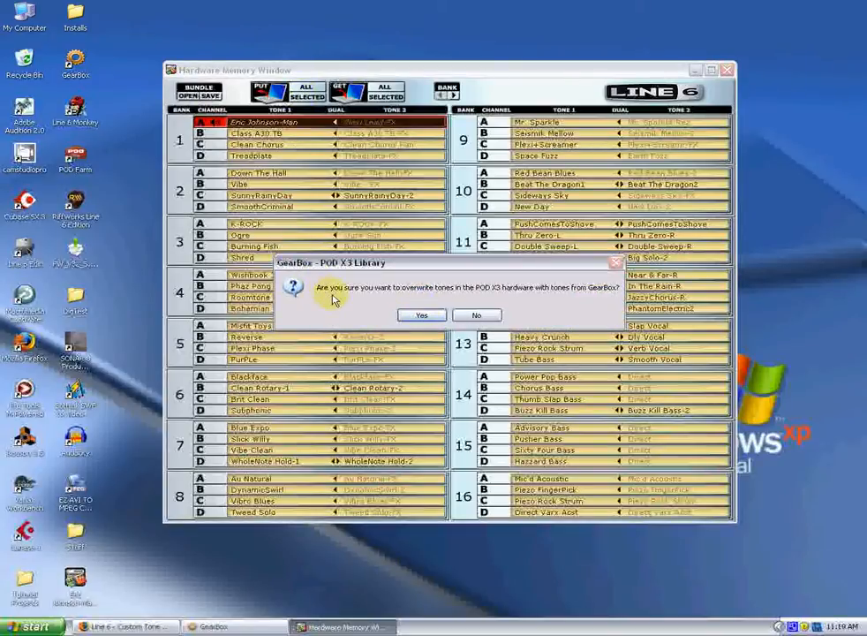
mouse_move(473, 291)
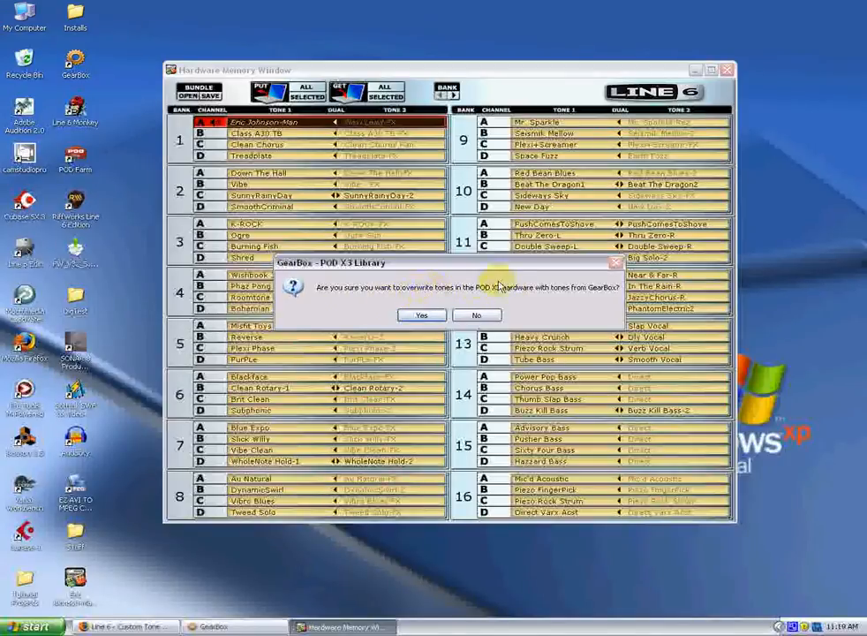
click(420, 314)
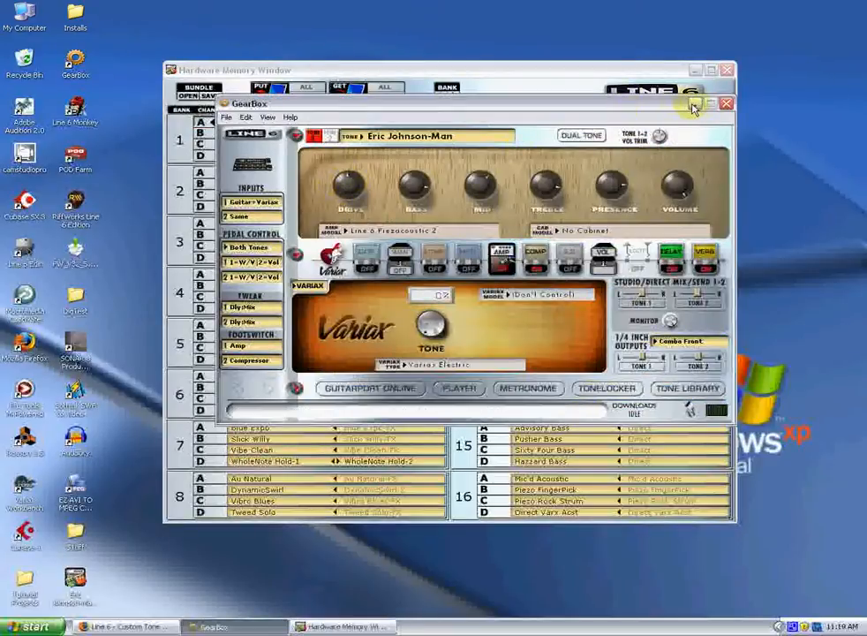
click(726, 102)
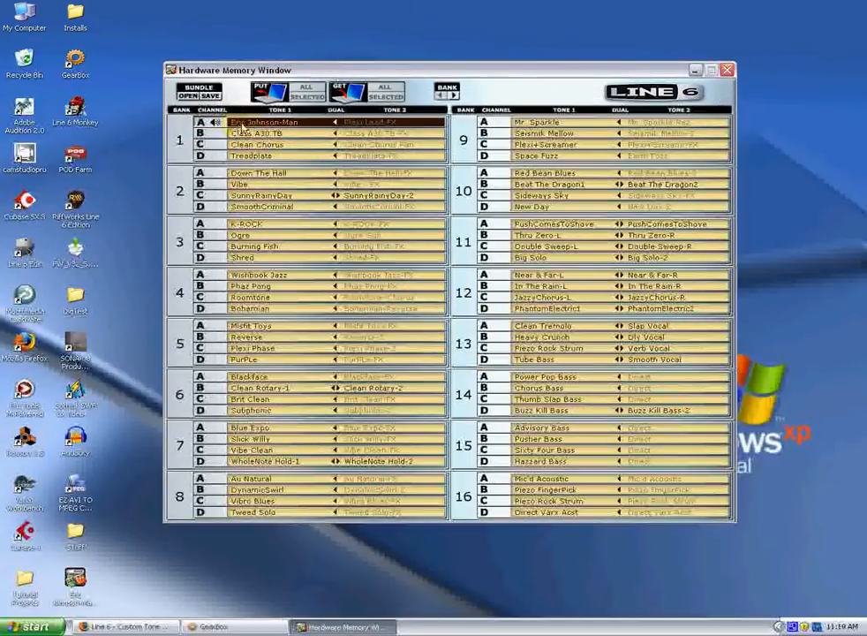
click(265, 132)
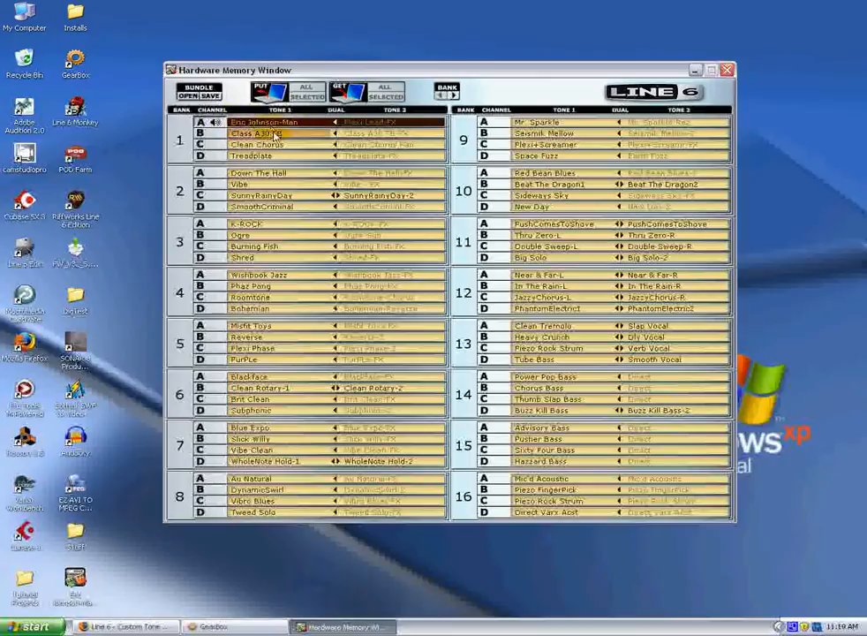